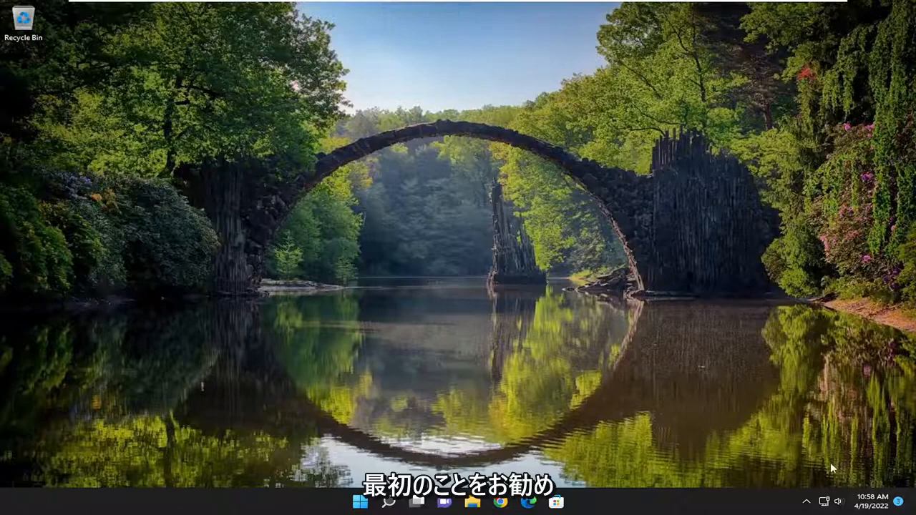
Search for 'media player' from the taskbar and launch Media Player on its Home page
{"action": "left_click", "coordinate": [830, 501]}
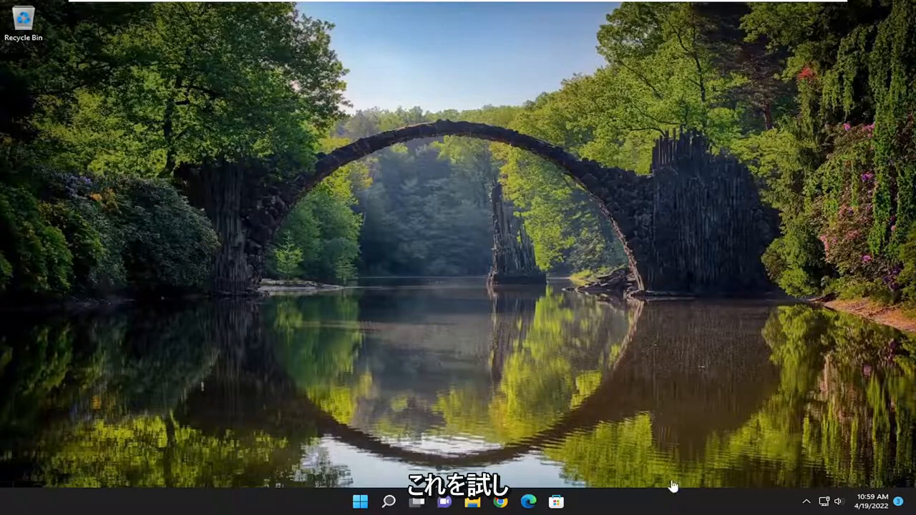
{"action": "left_click", "coordinate": [387, 502]}
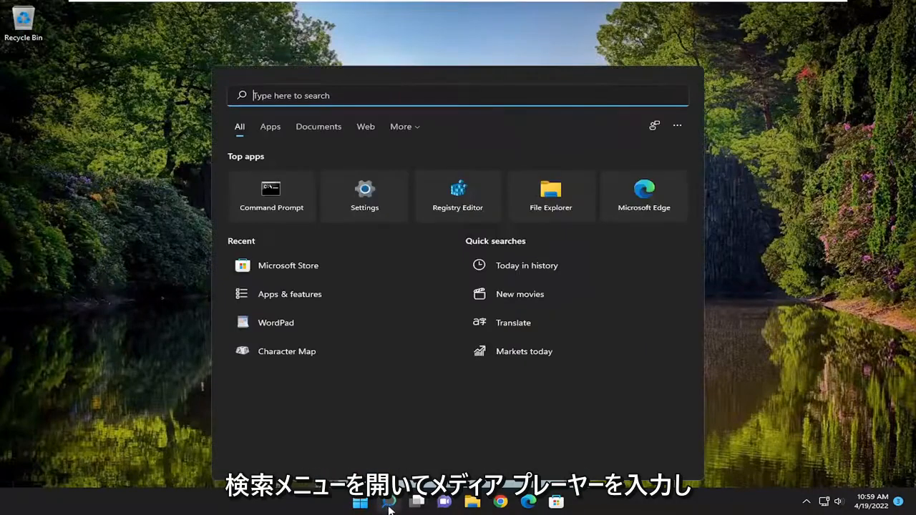
{"action": "type", "text": "media"}
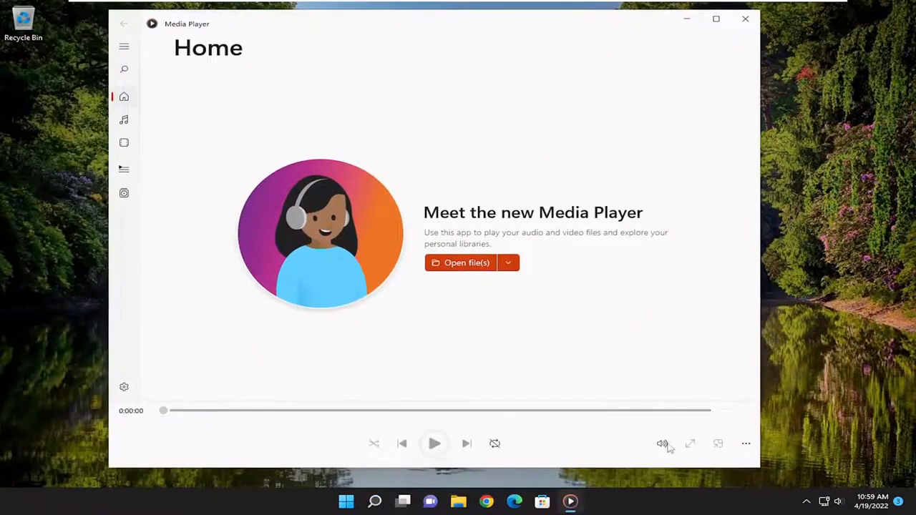
Mute then unmute Media Player's sound, raise the volume to 31, and close the player
{"action": "left_click", "coordinate": [661, 444]}
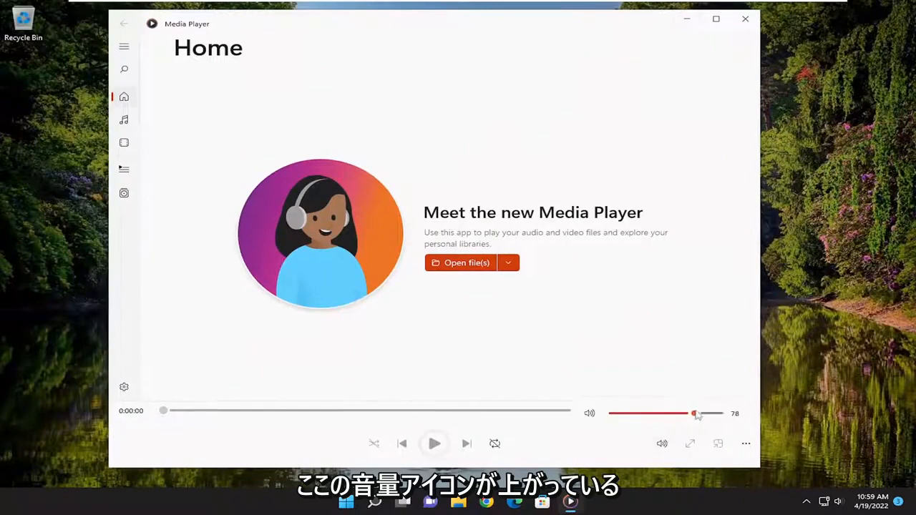
{"action": "left_click_drag", "start_coordinate": [694, 412], "coordinate": [612, 413]}
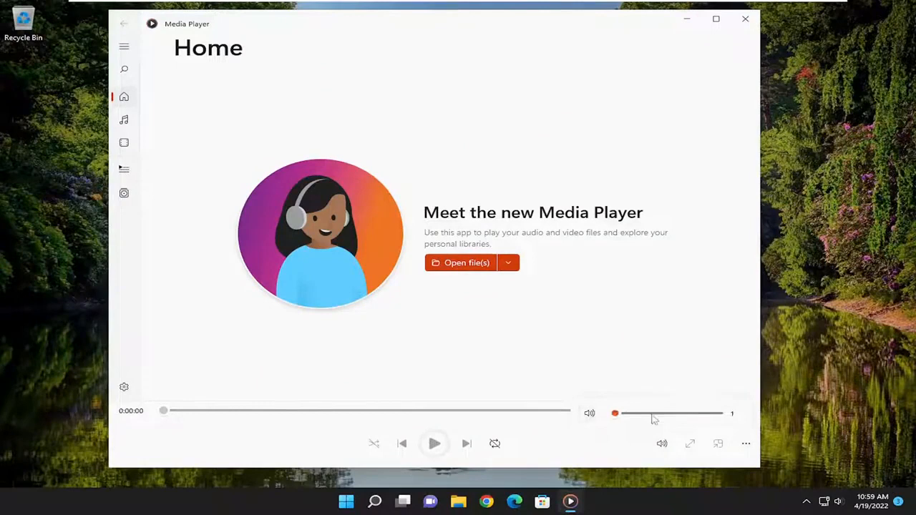
{"action": "left_click", "coordinate": [590, 413]}
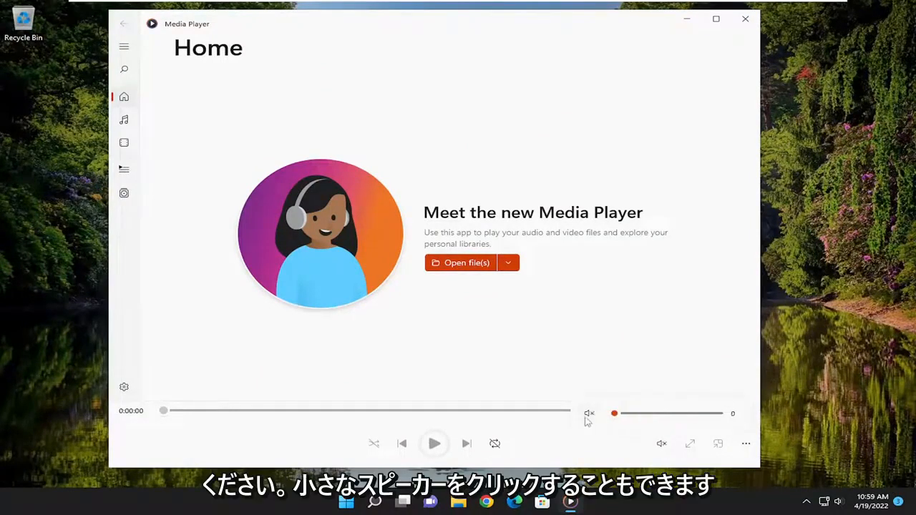
{"action": "mouse_move", "coordinate": [588, 414]}
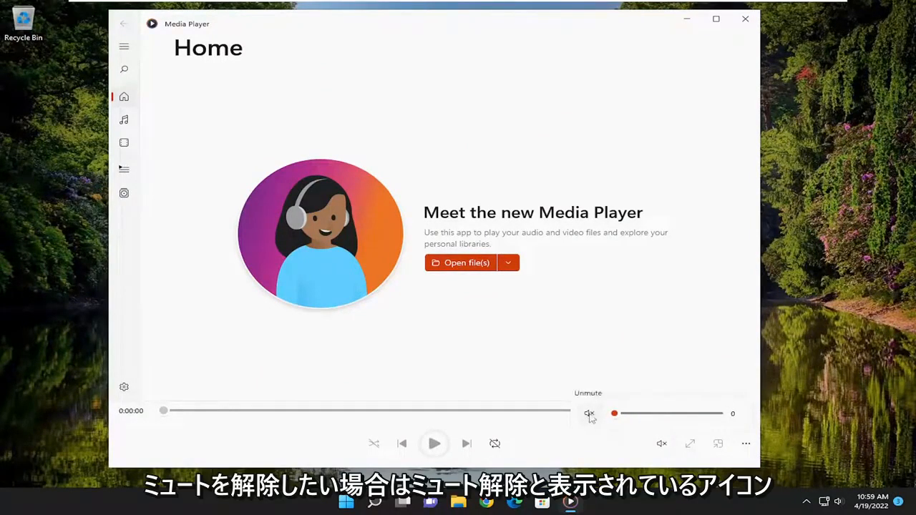
{"action": "left_click_drag", "start_coordinate": [614, 412], "coordinate": [647, 413]}
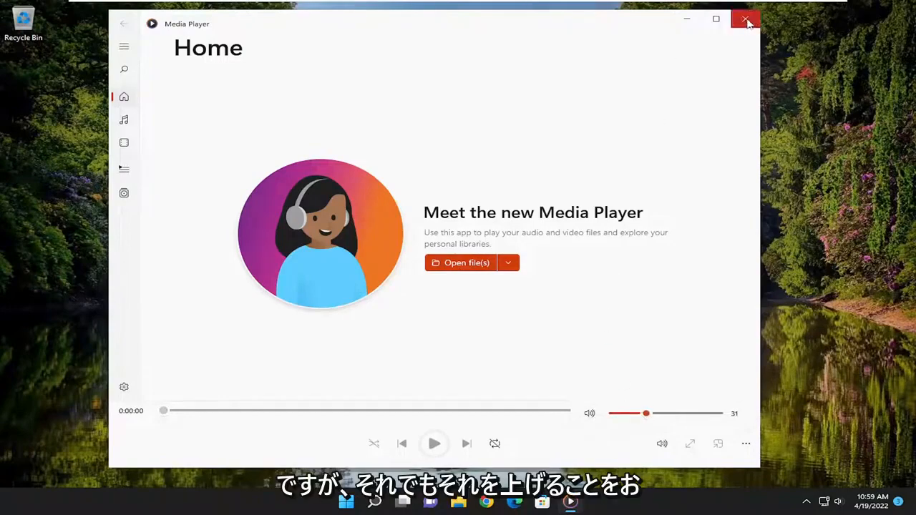
{"action": "left_click", "coordinate": [744, 20]}
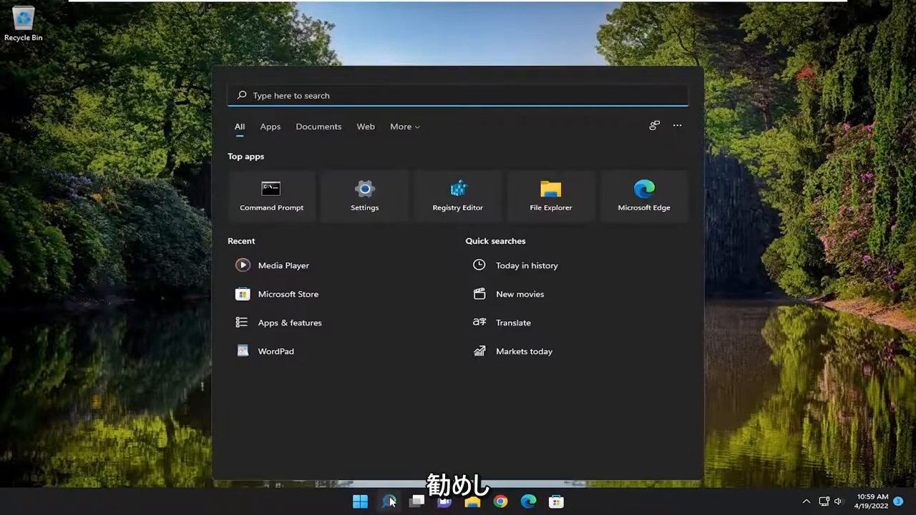
Search 'apps and features' and open the Settings Apps & features page
{"action": "type", "text": "apps and features"}
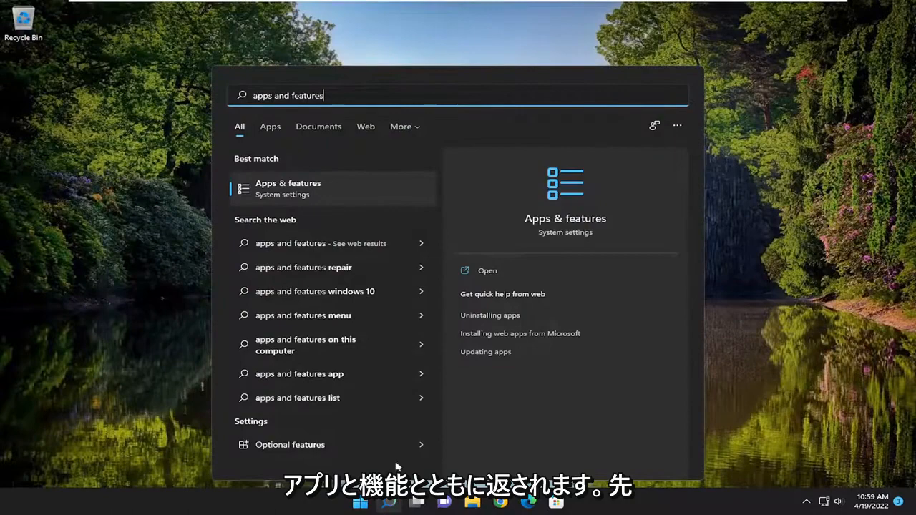
{"action": "left_click", "coordinate": [287, 189]}
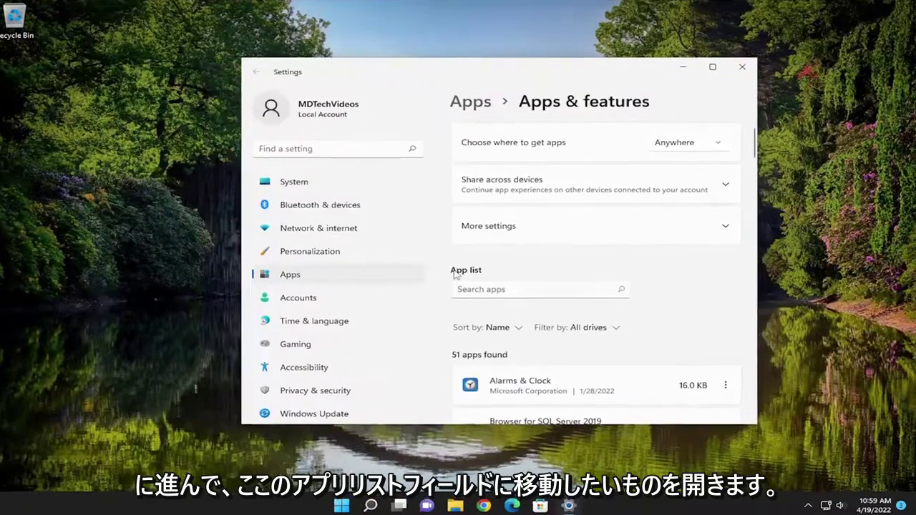
Filter the app list to Media Player and open its Advanced options page
{"action": "type", "text": "media player"}
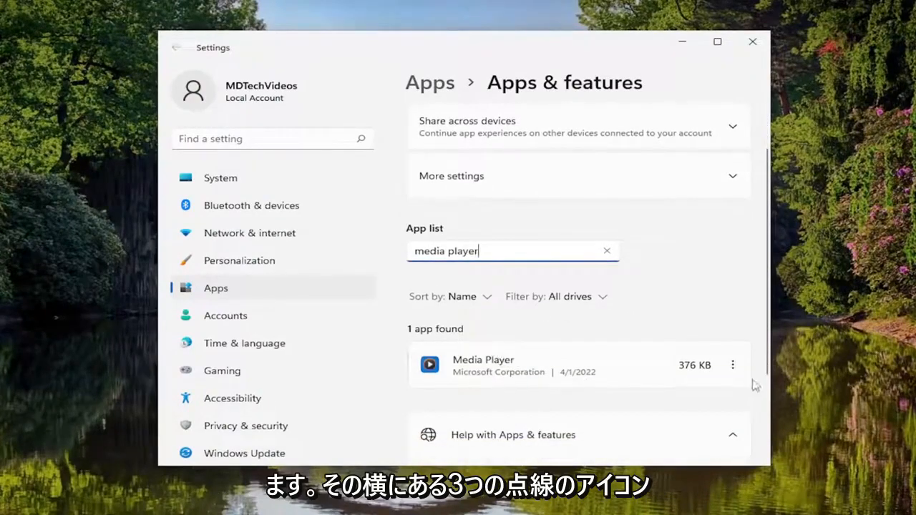
{"action": "left_click", "coordinate": [733, 365]}
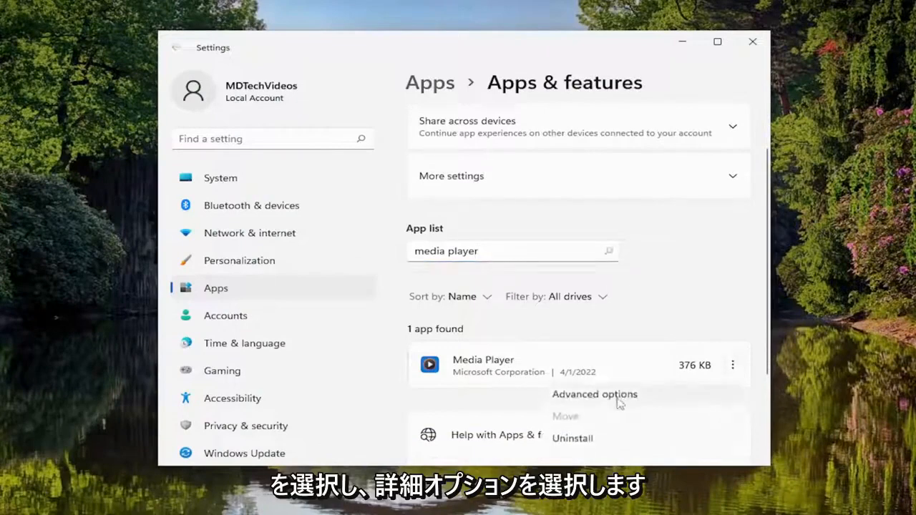
{"action": "left_click", "coordinate": [594, 395]}
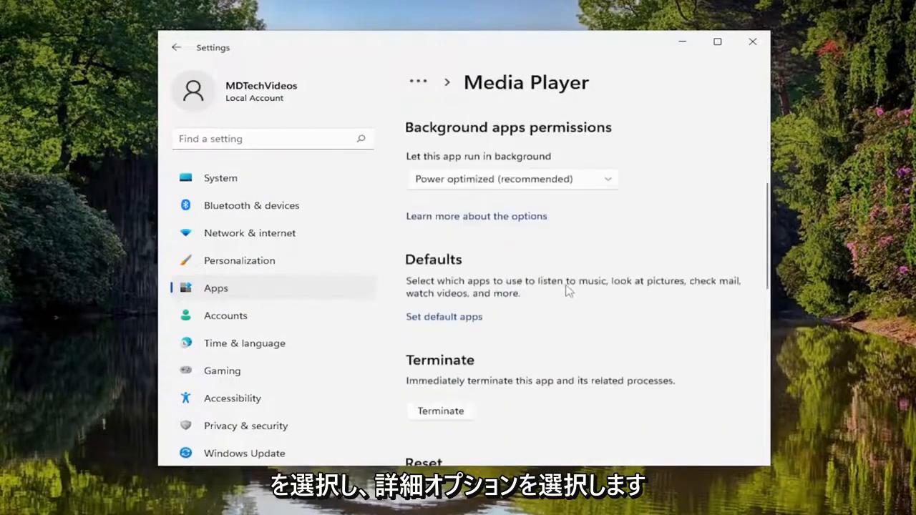
Run Repair on Media Player from the Reset section until the checkmark confirms it
{"action": "scroll", "scroll_direction": "down", "scroll_amount": 3}
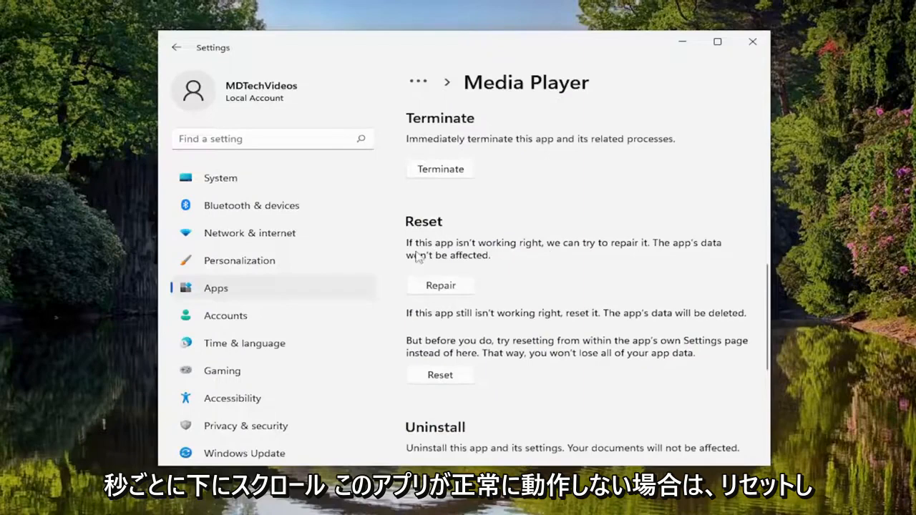
{"action": "mouse_move", "coordinate": [598, 258]}
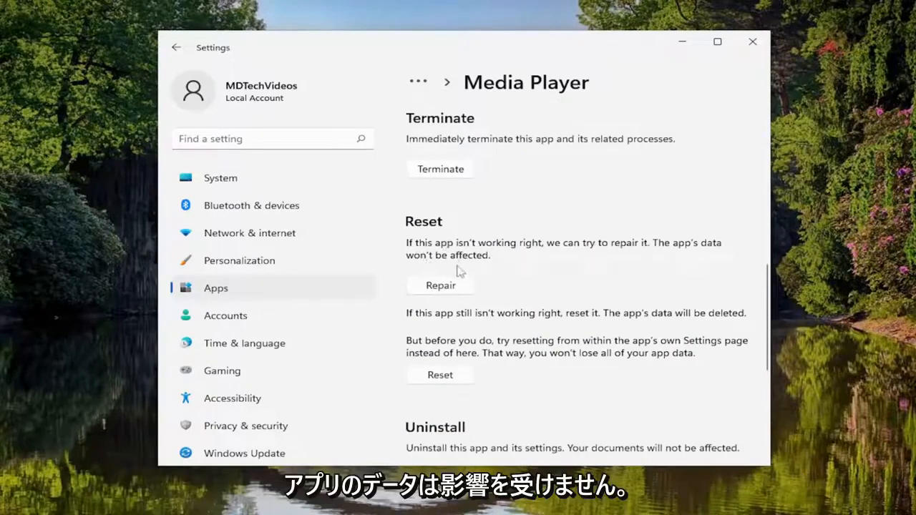
{"action": "left_click", "coordinate": [439, 285]}
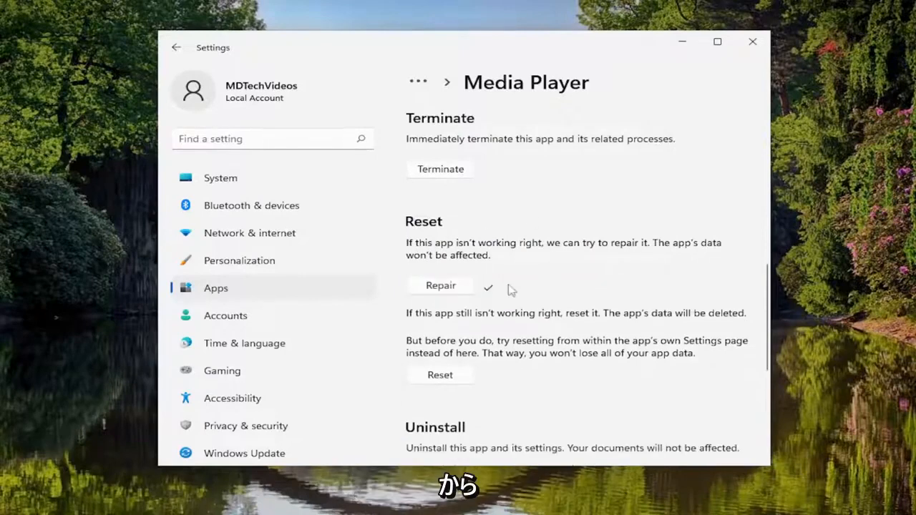
{"action": "scroll", "scroll_direction": "down", "scroll_amount": 3}
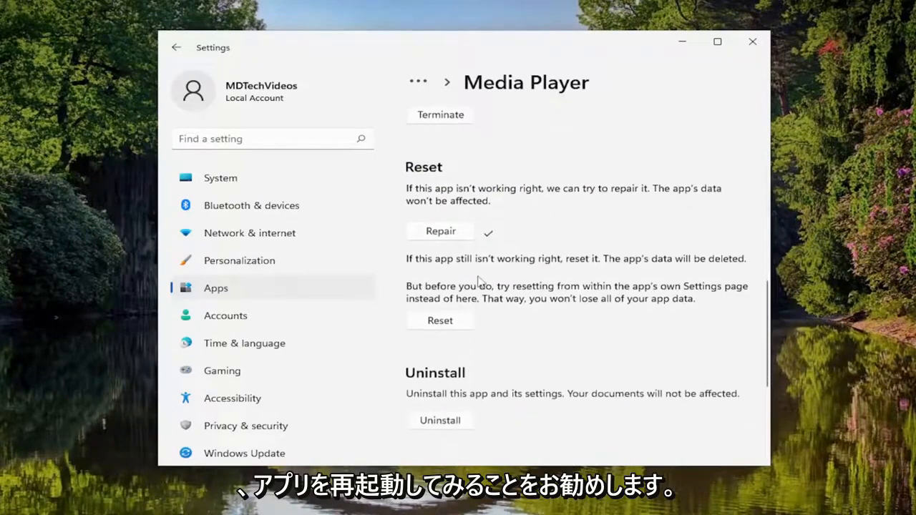
{"action": "mouse_move", "coordinate": [424, 269]}
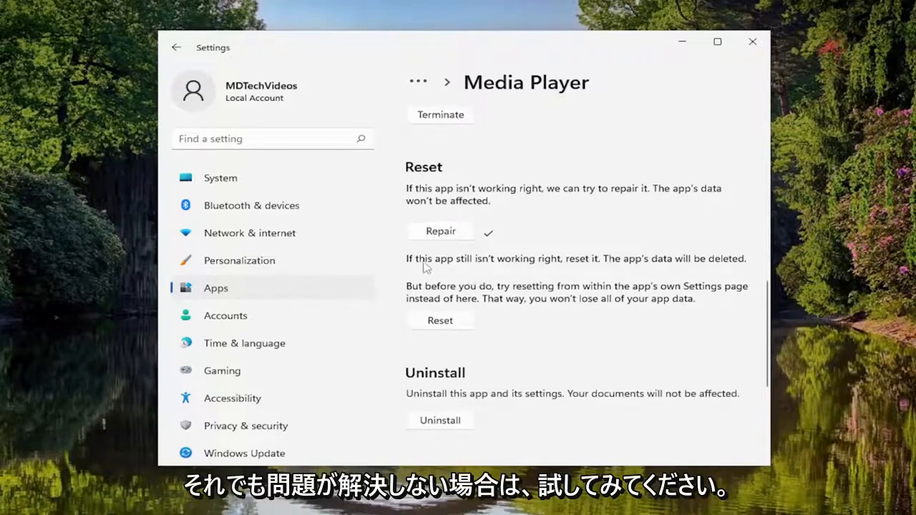
{"action": "mouse_move", "coordinate": [466, 266]}
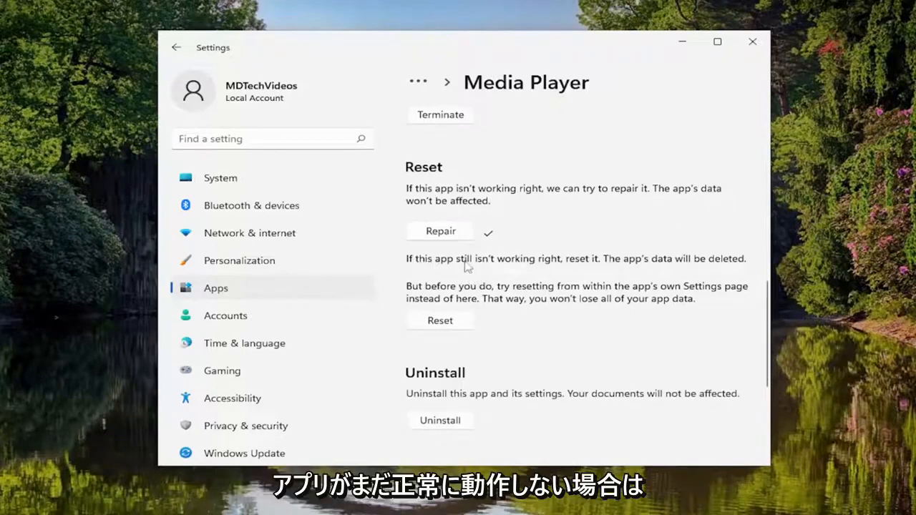
{"action": "mouse_move", "coordinate": [676, 259]}
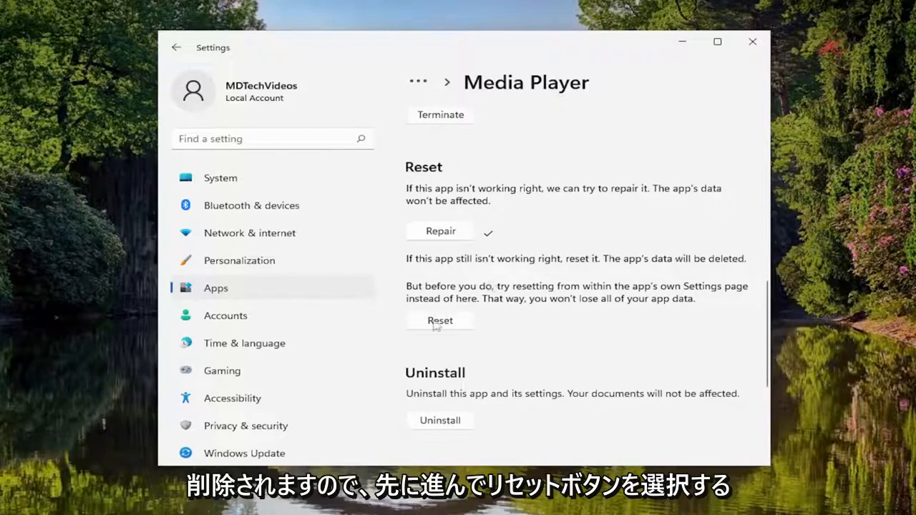
Reset Media Player's data, confirming the permanent deletion in the flyout
{"action": "left_click", "coordinate": [441, 321]}
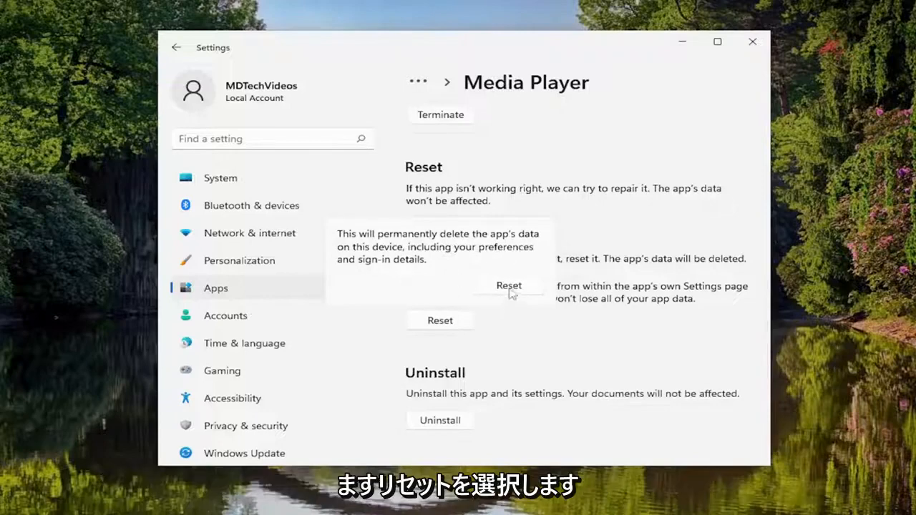
{"action": "left_click", "coordinate": [508, 287]}
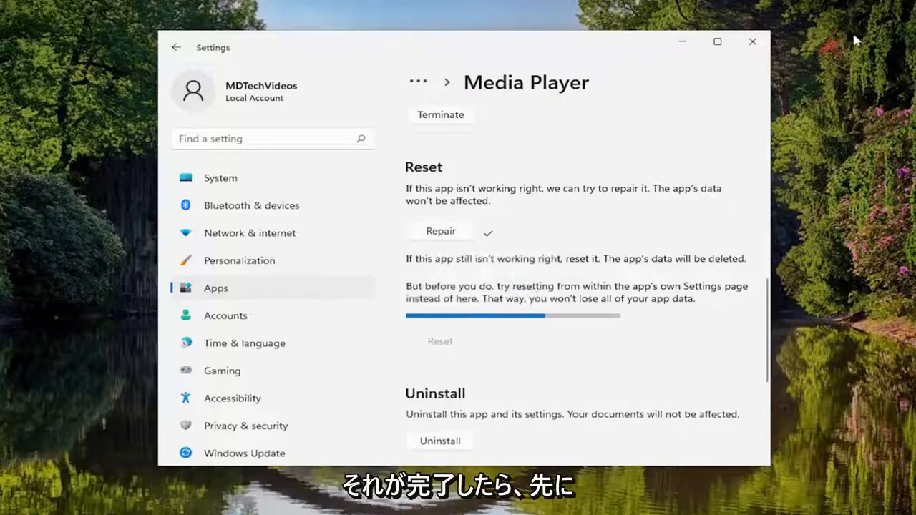